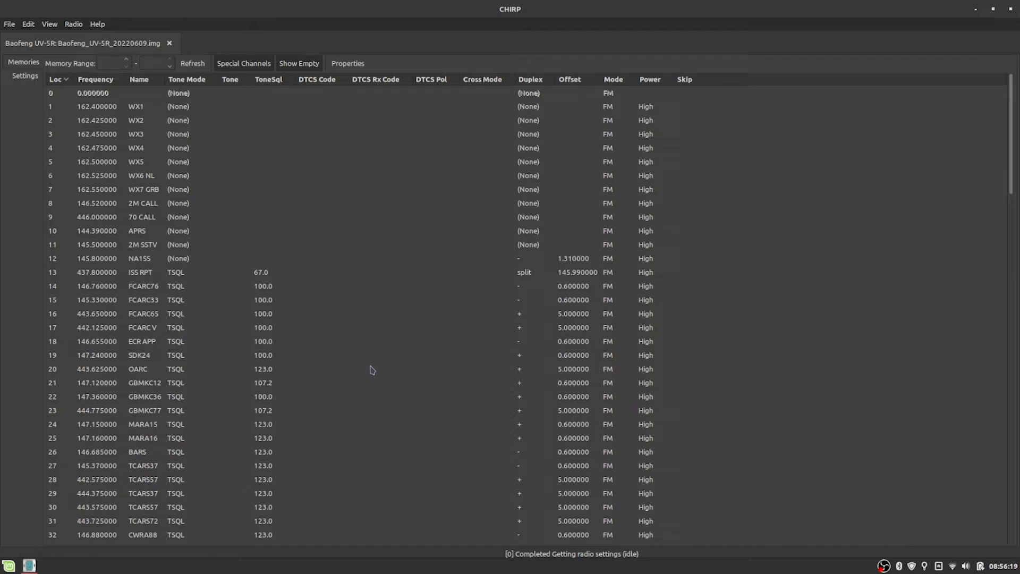
mouse_move(367, 360)
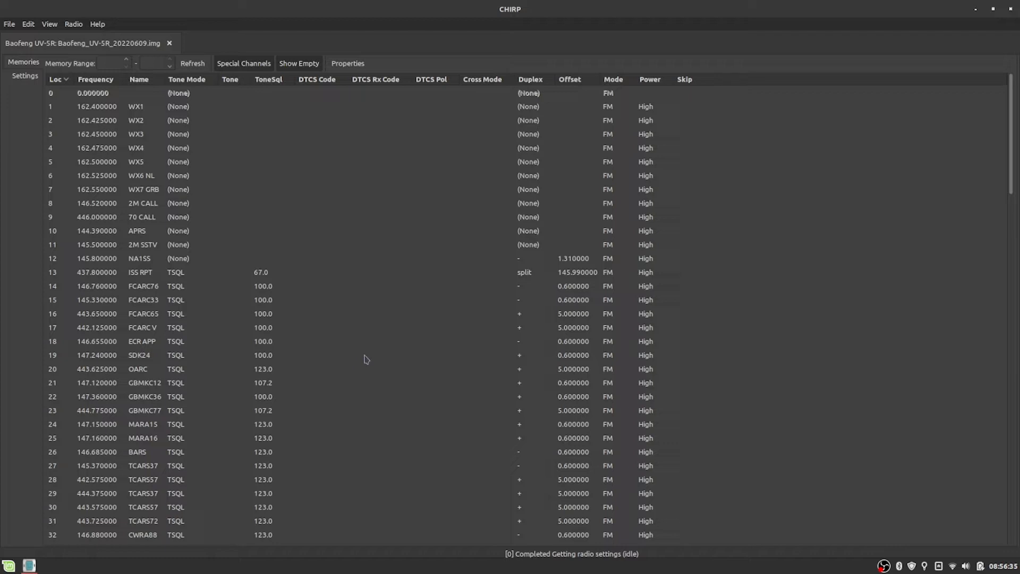
mouse_move(126, 375)
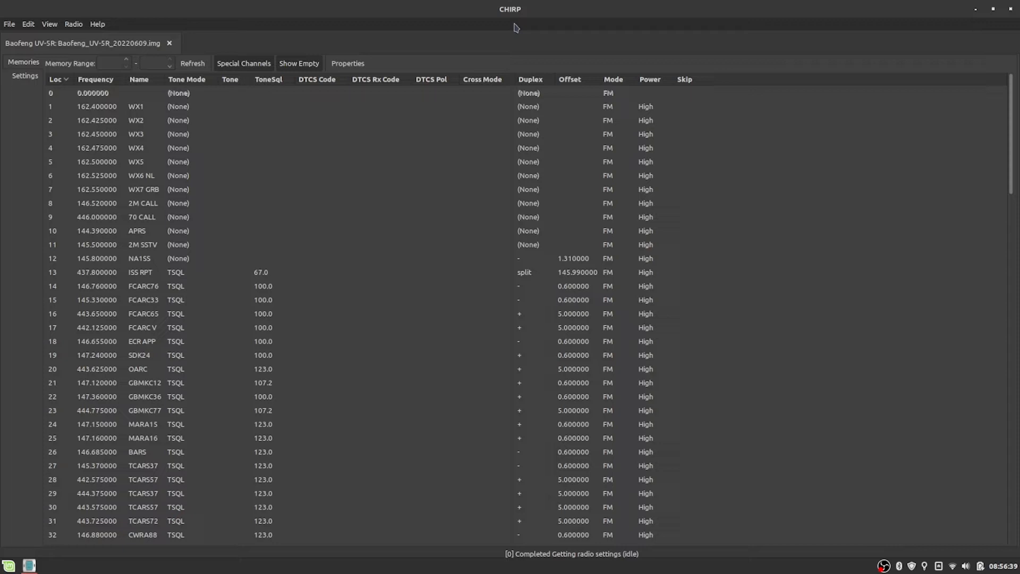
mouse_move(403, 148)
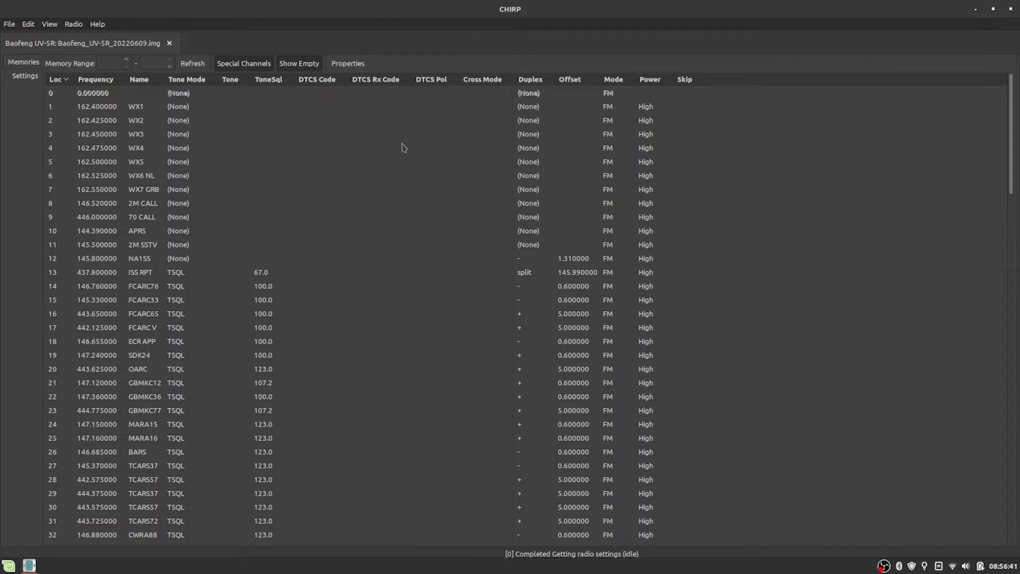
mouse_move(384, 174)
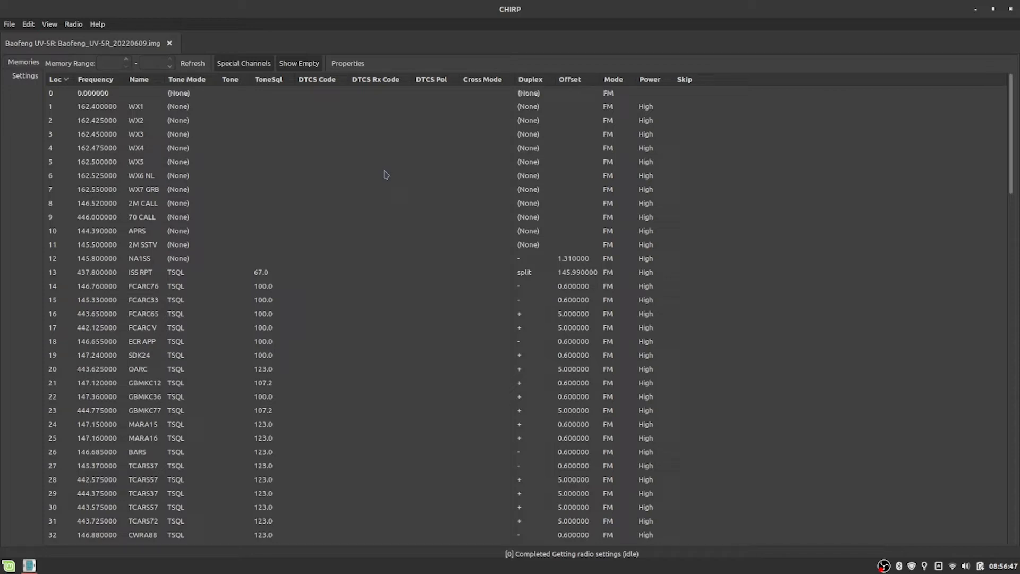
mouse_move(337, 216)
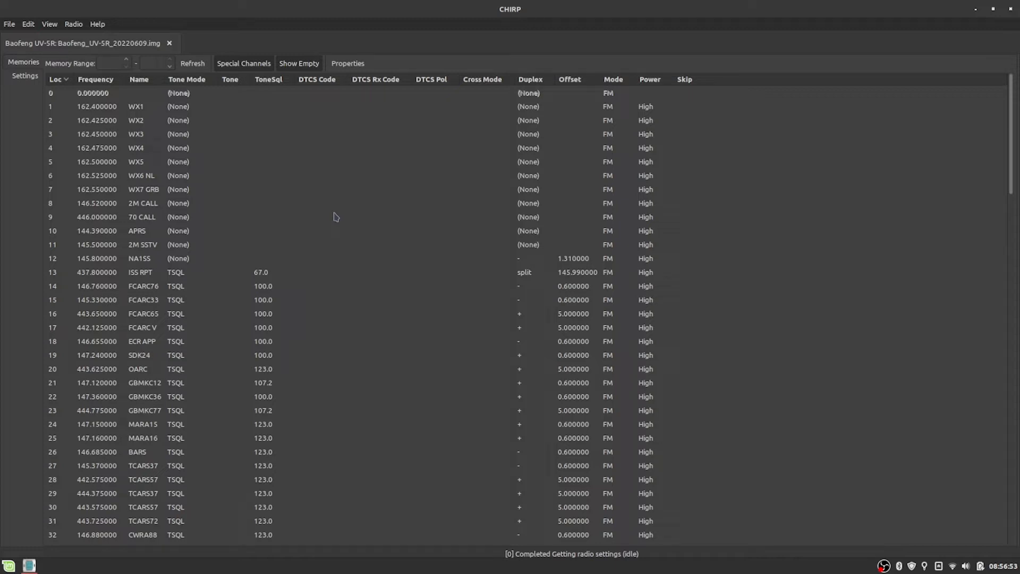
mouse_move(198, 243)
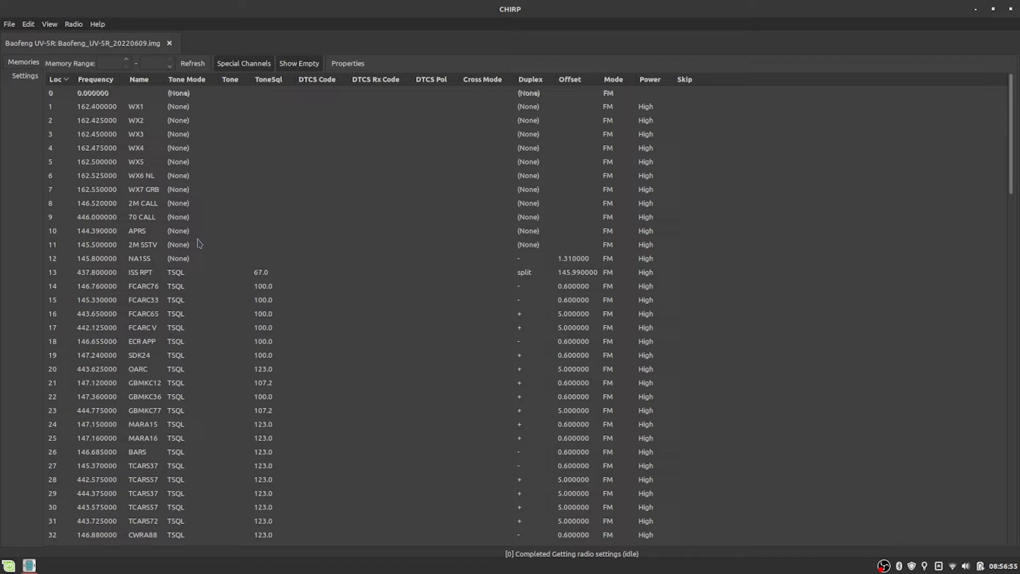
mouse_move(91, 272)
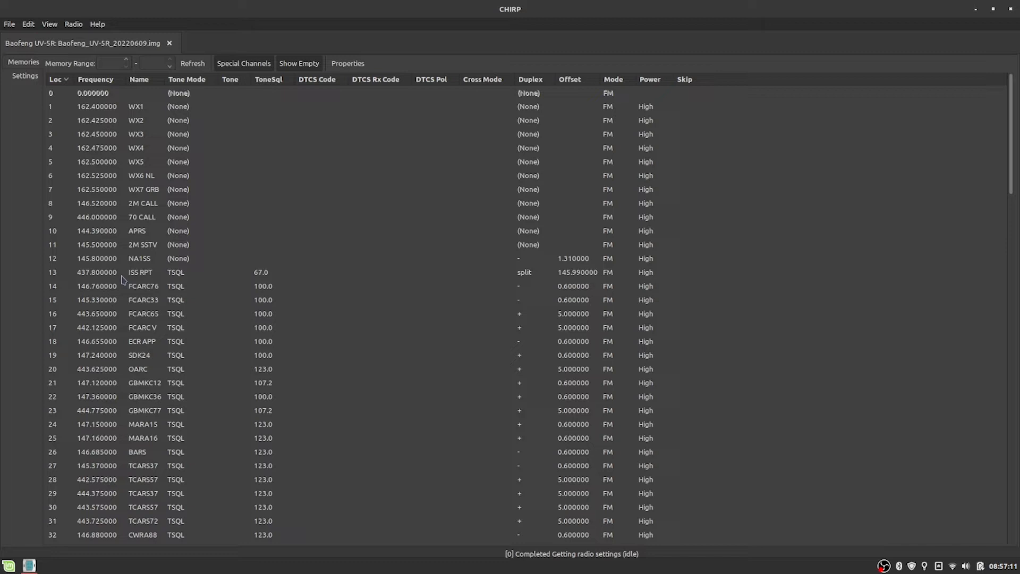
mouse_move(268, 275)
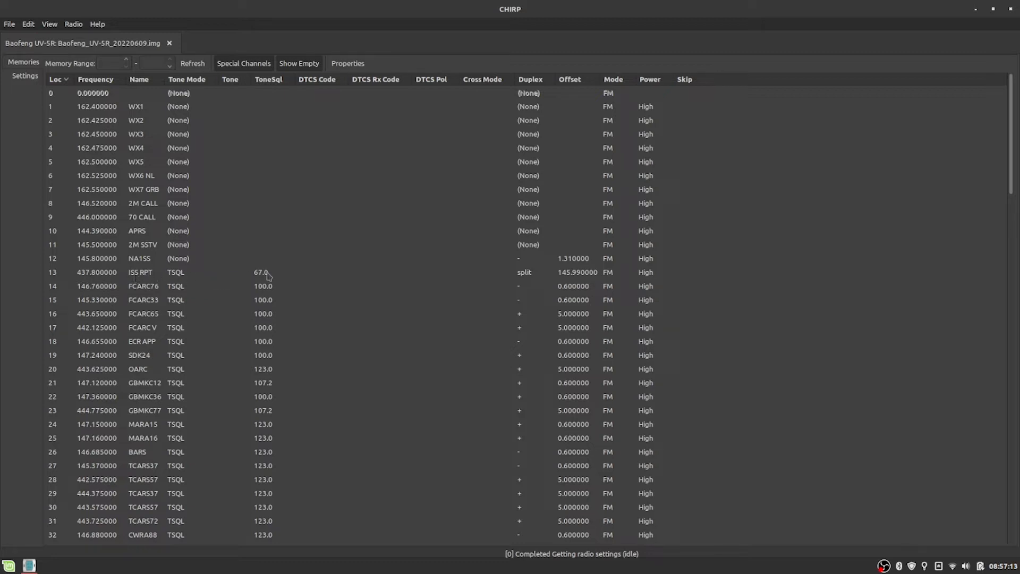
mouse_move(326, 275)
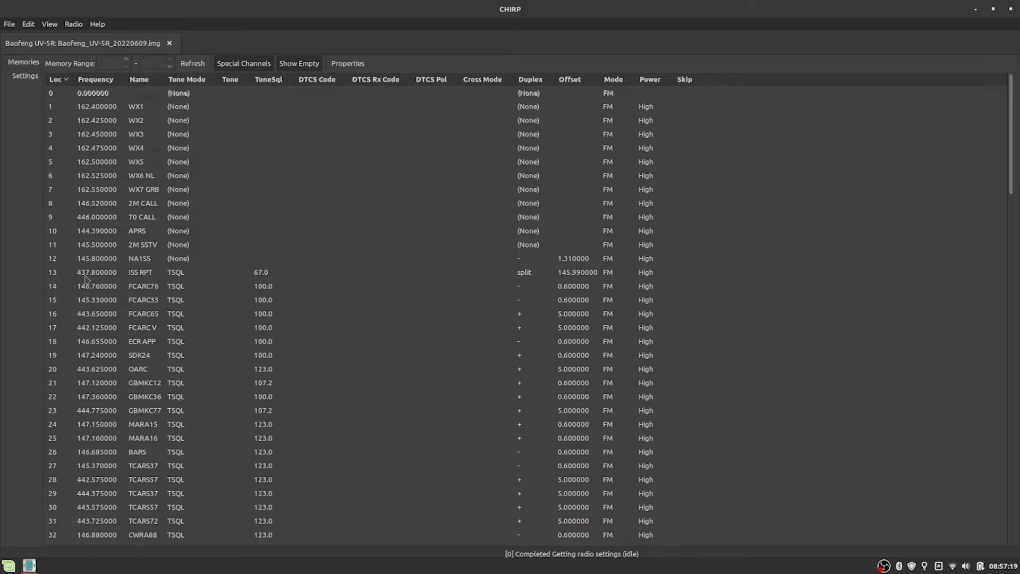
mouse_move(85, 284)
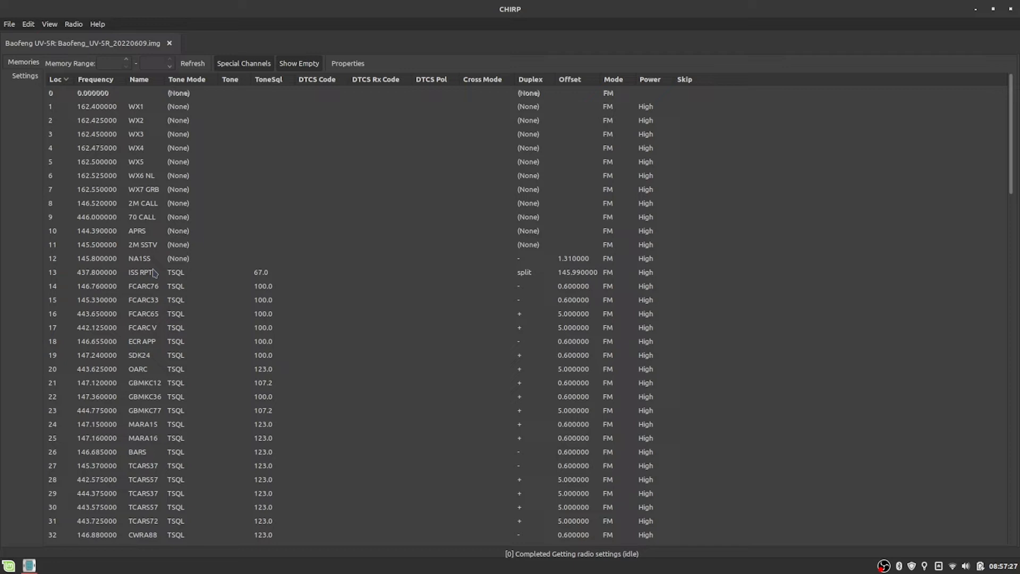
mouse_move(185, 285)
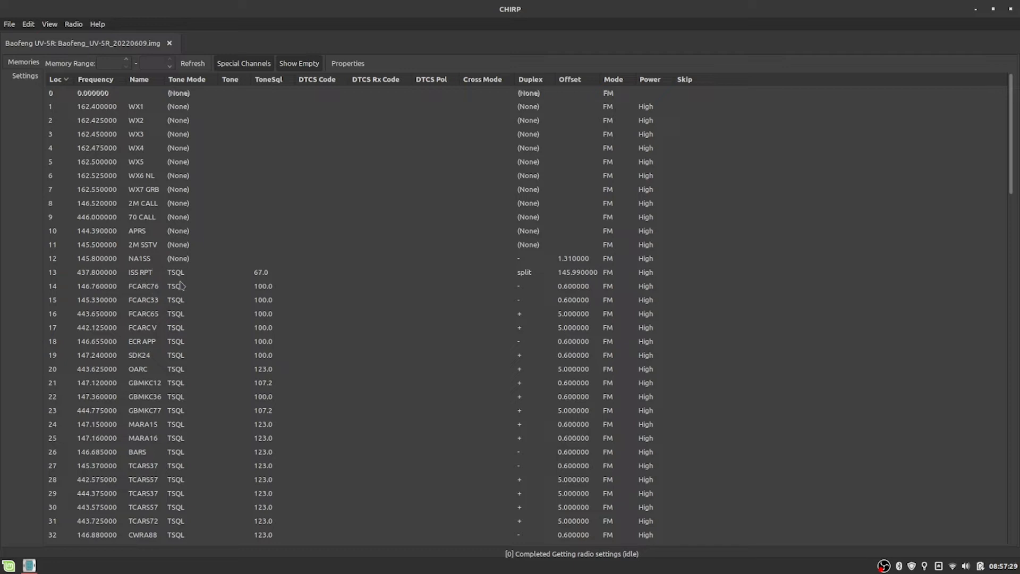
mouse_move(178, 273)
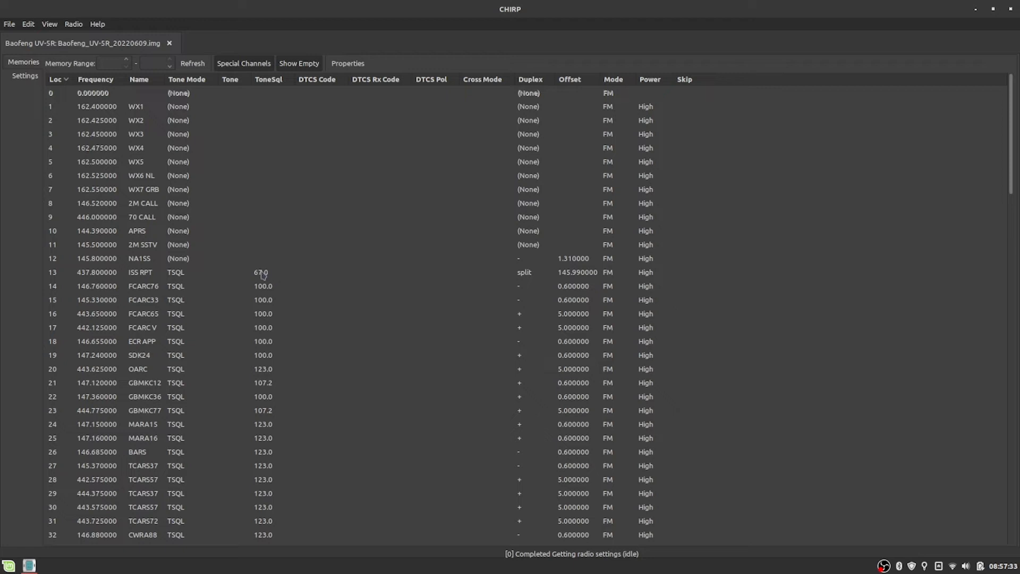
mouse_move(274, 273)
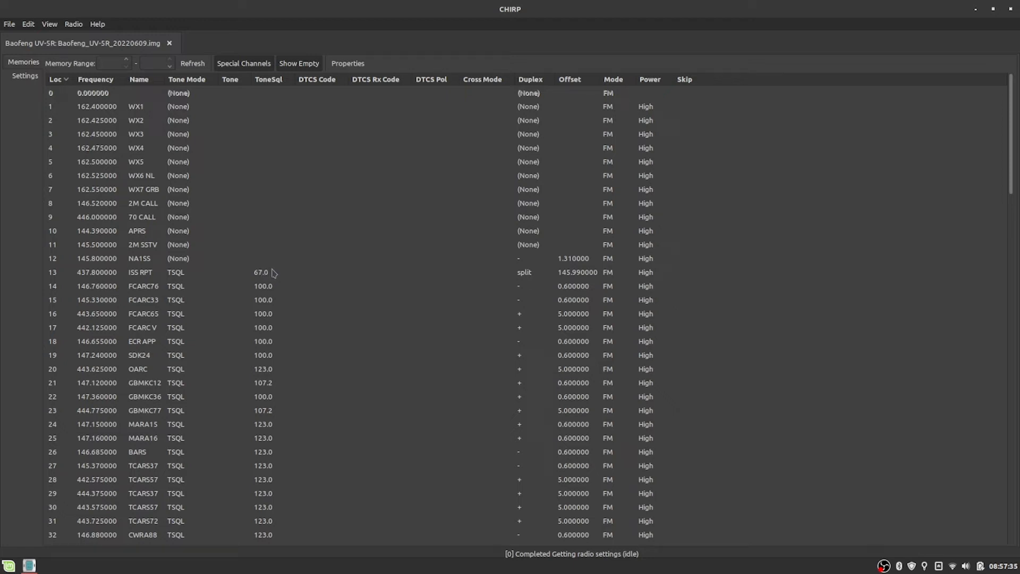
mouse_move(527, 278)
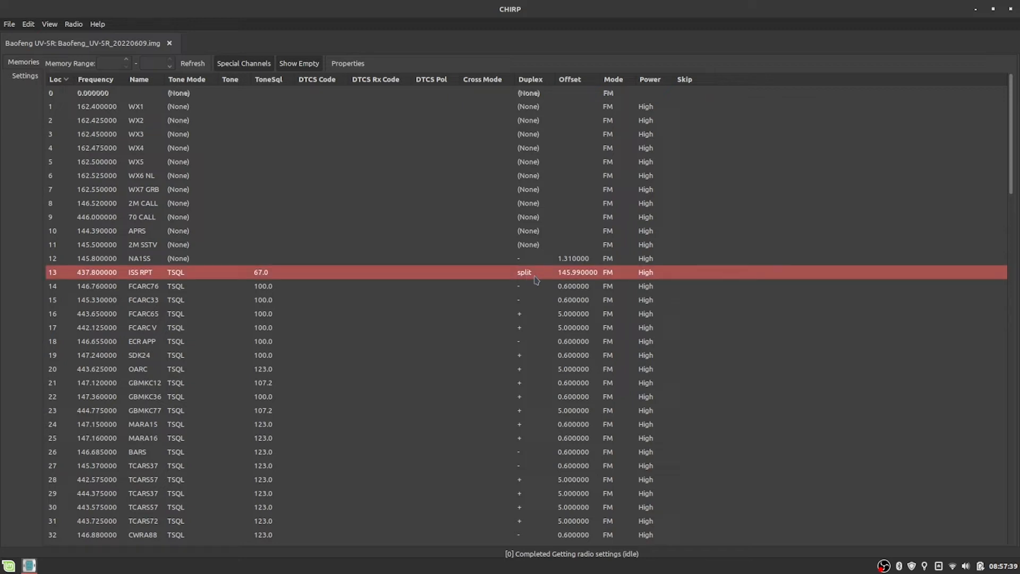
Keep channel 13 'ISS RPT' on split duplex, then bring up the Radio menu's transfer commands.
click(523, 272)
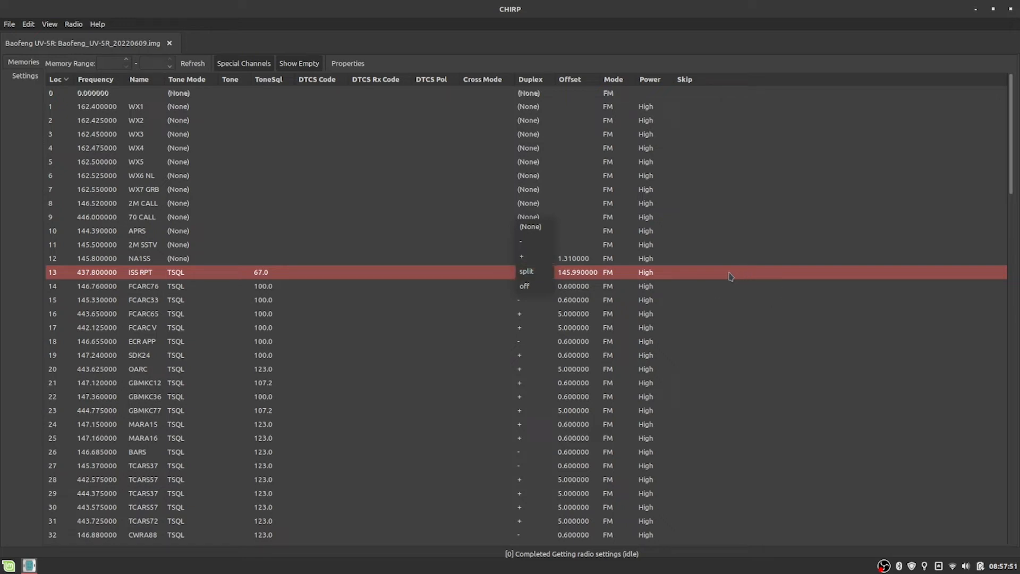
click(526, 271)
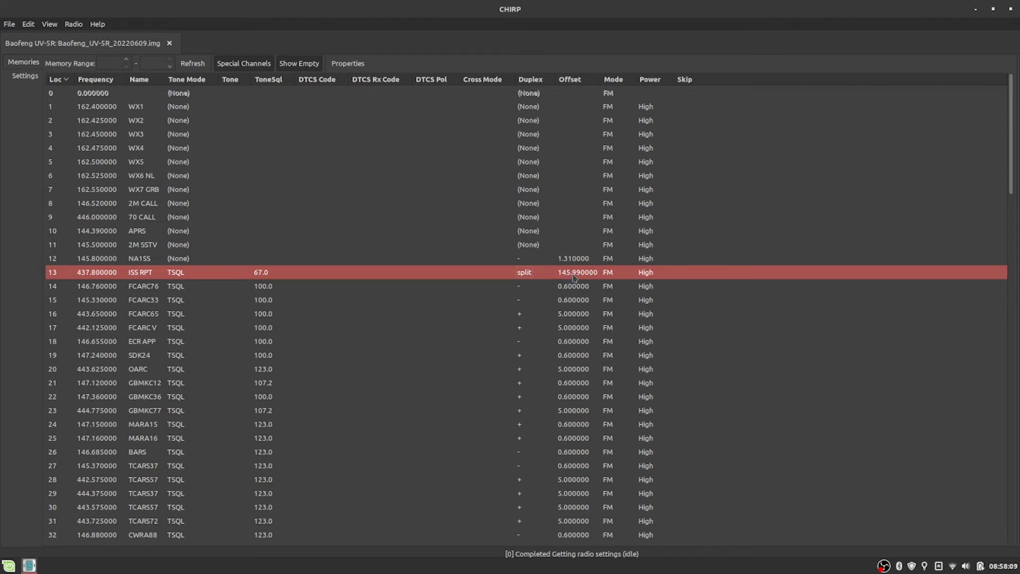
mouse_move(611, 275)
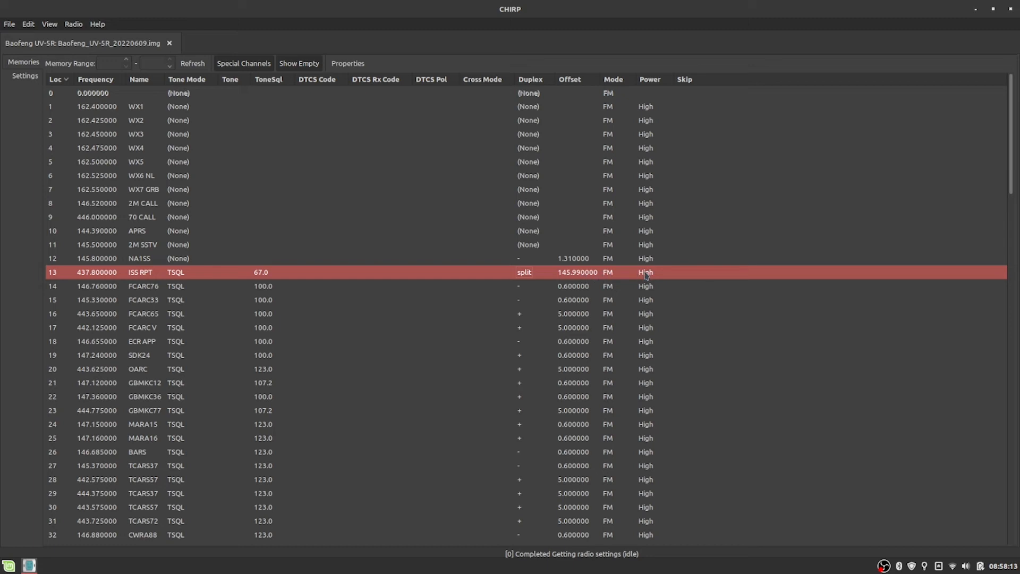
mouse_move(768, 218)
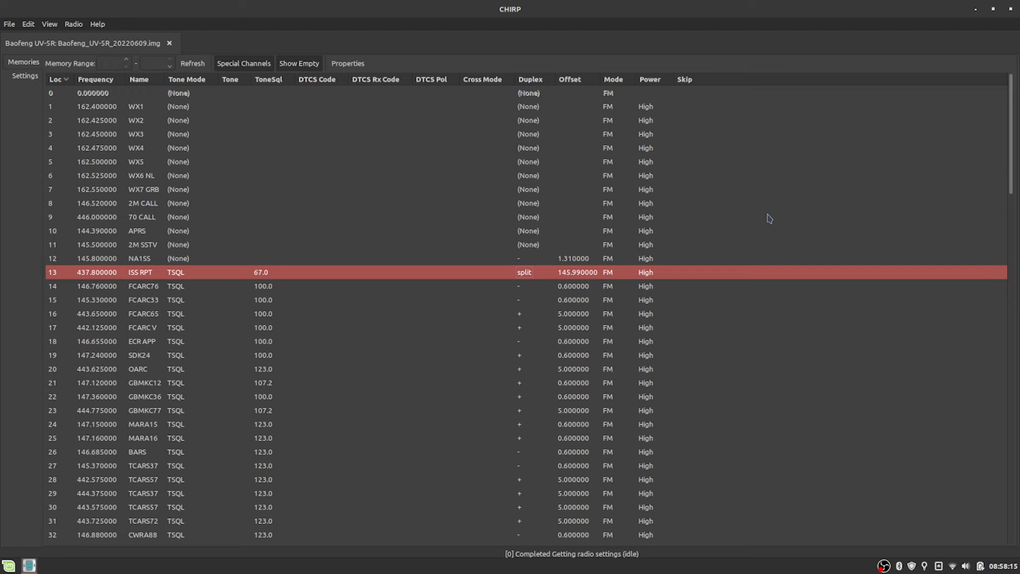
mouse_move(759, 266)
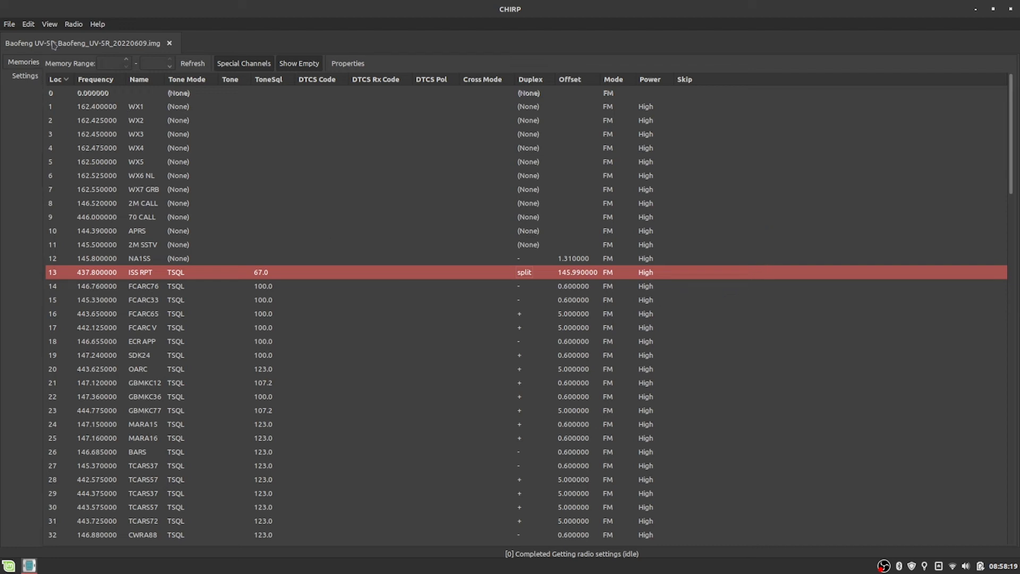
click(75, 24)
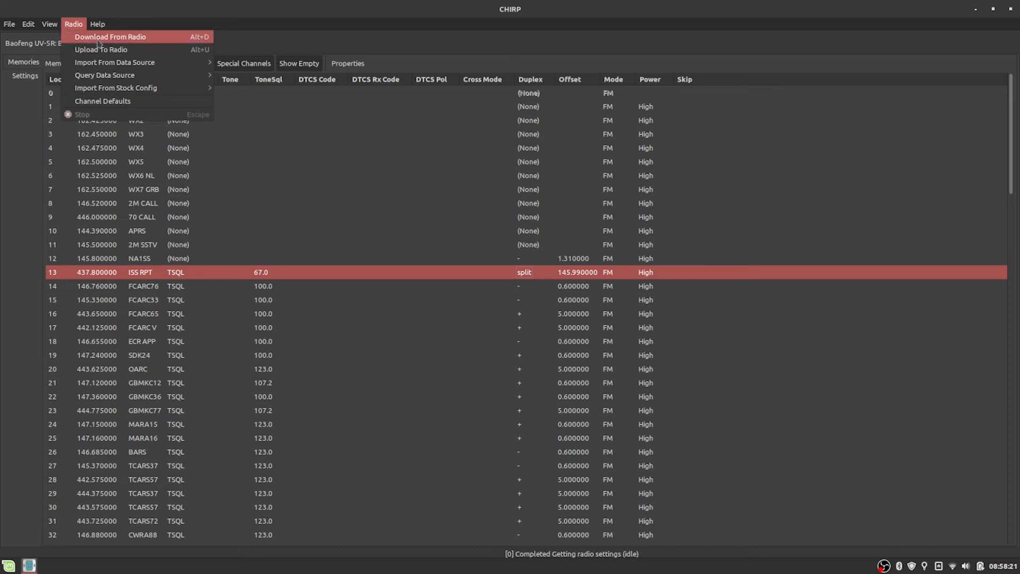